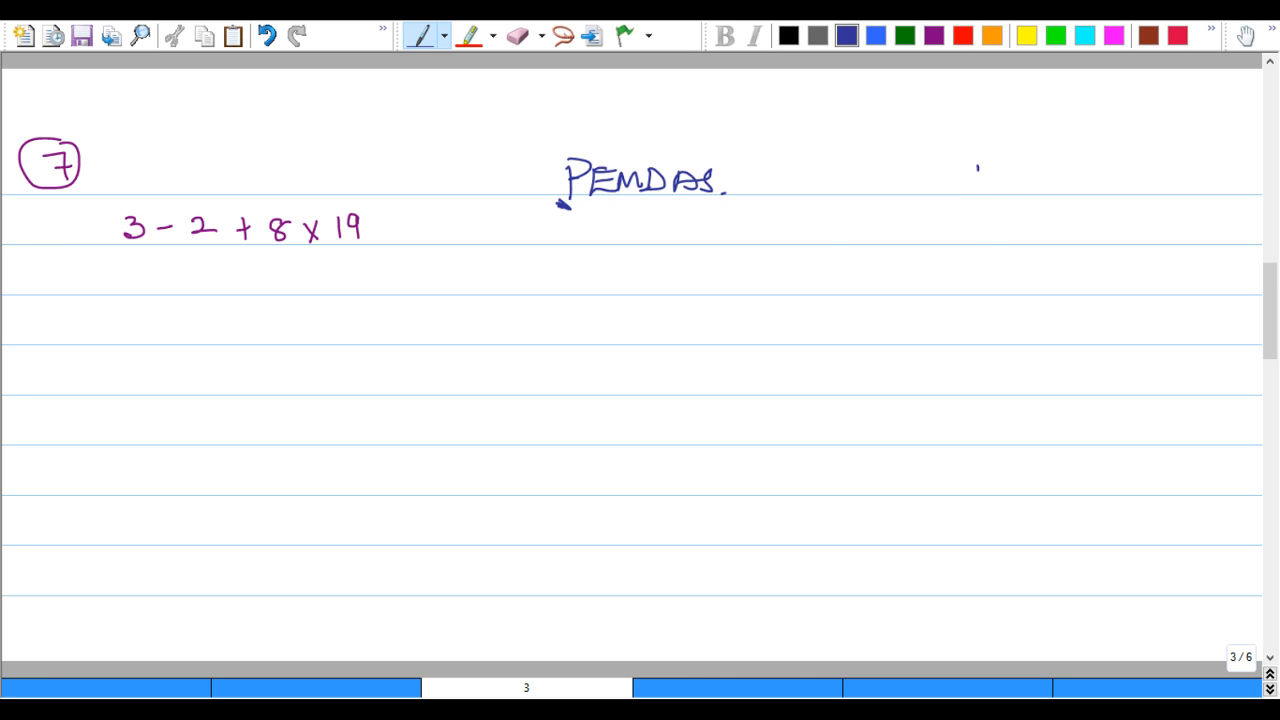
# - Handwrite 10² beside the PEMDAS heading as the exponent example
pyautogui.moveTo(975, 185); pyautogui.dragTo(1040, 165)
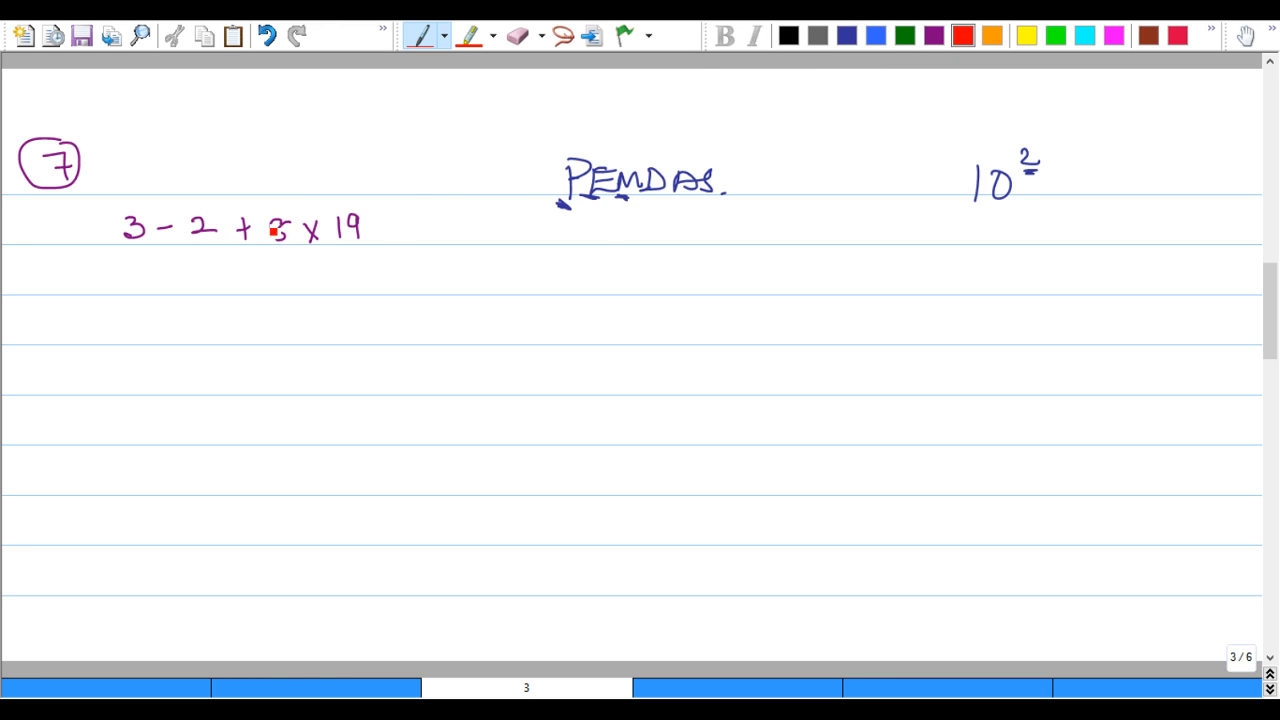
# - Bracket 8 × 19 in red, then column-multiply 19 × 8 with carry 7 to get 152
pyautogui.moveTo(262, 225); pyautogui.dragTo(378, 225)
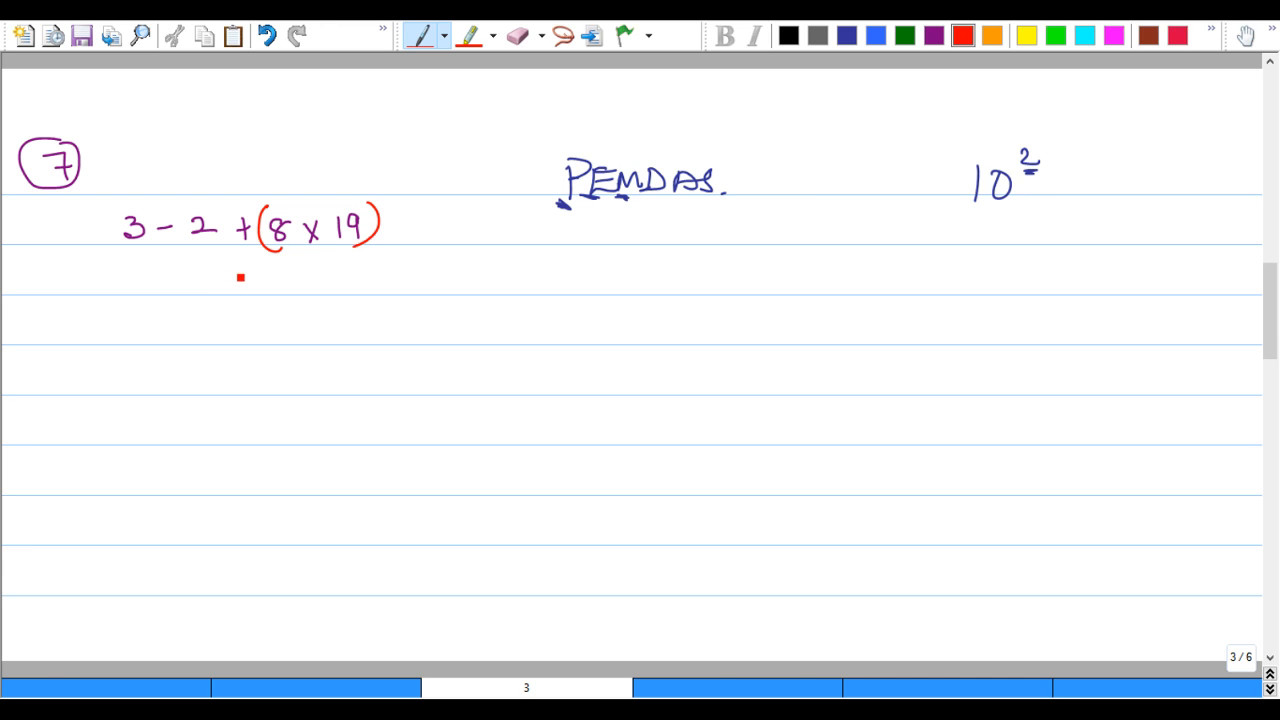
pyautogui.moveTo(829, 273)
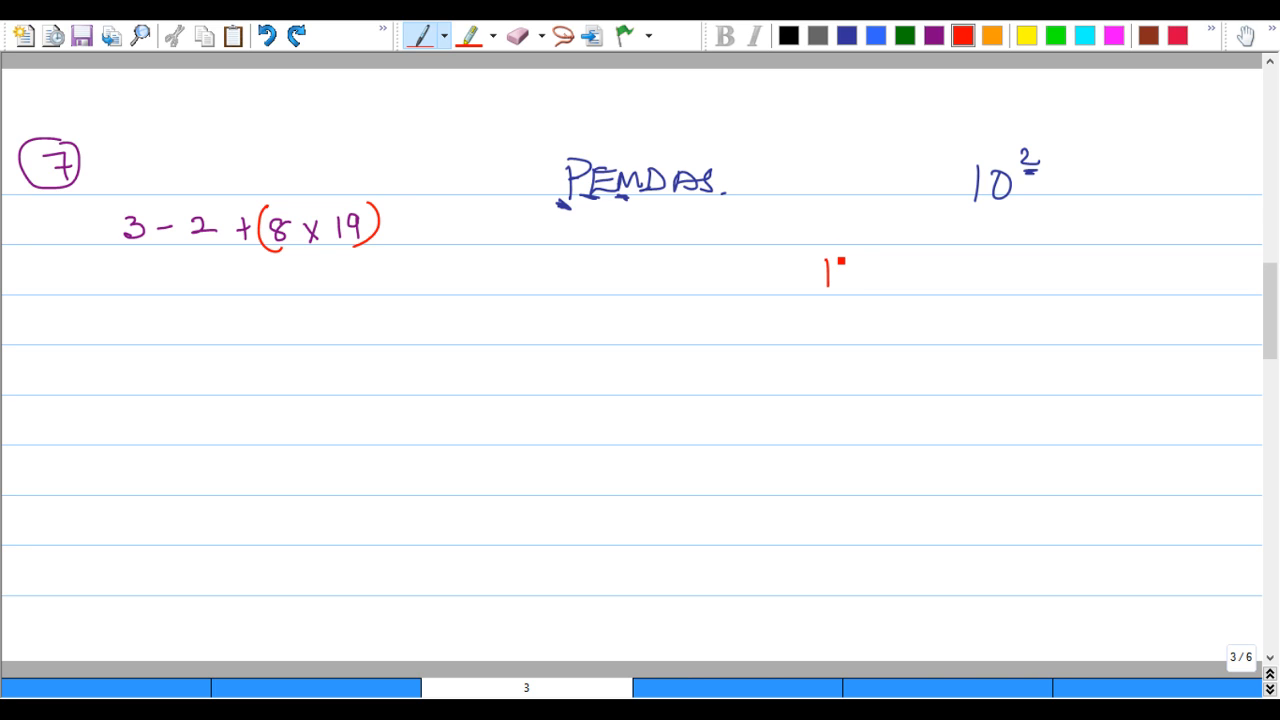
pyautogui.moveTo(845, 265); pyautogui.dragTo(855, 275)
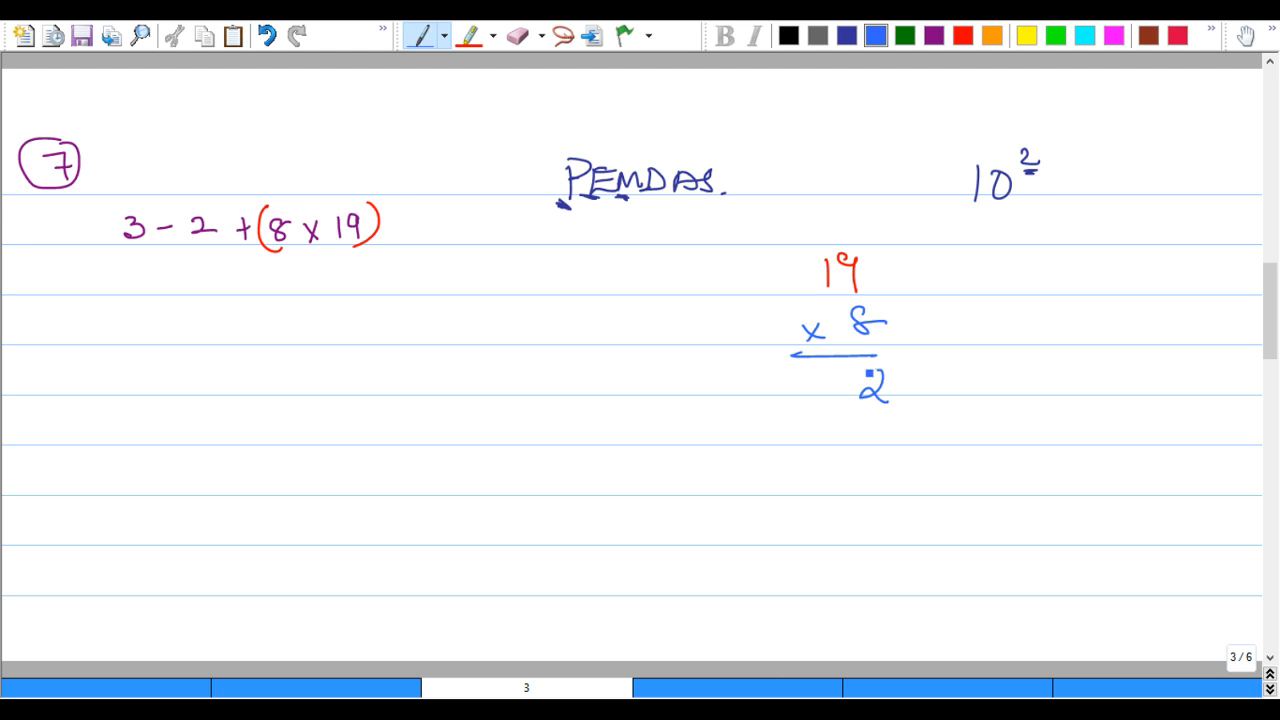
pyautogui.moveTo(800, 215); pyautogui.dragTo(815, 235)
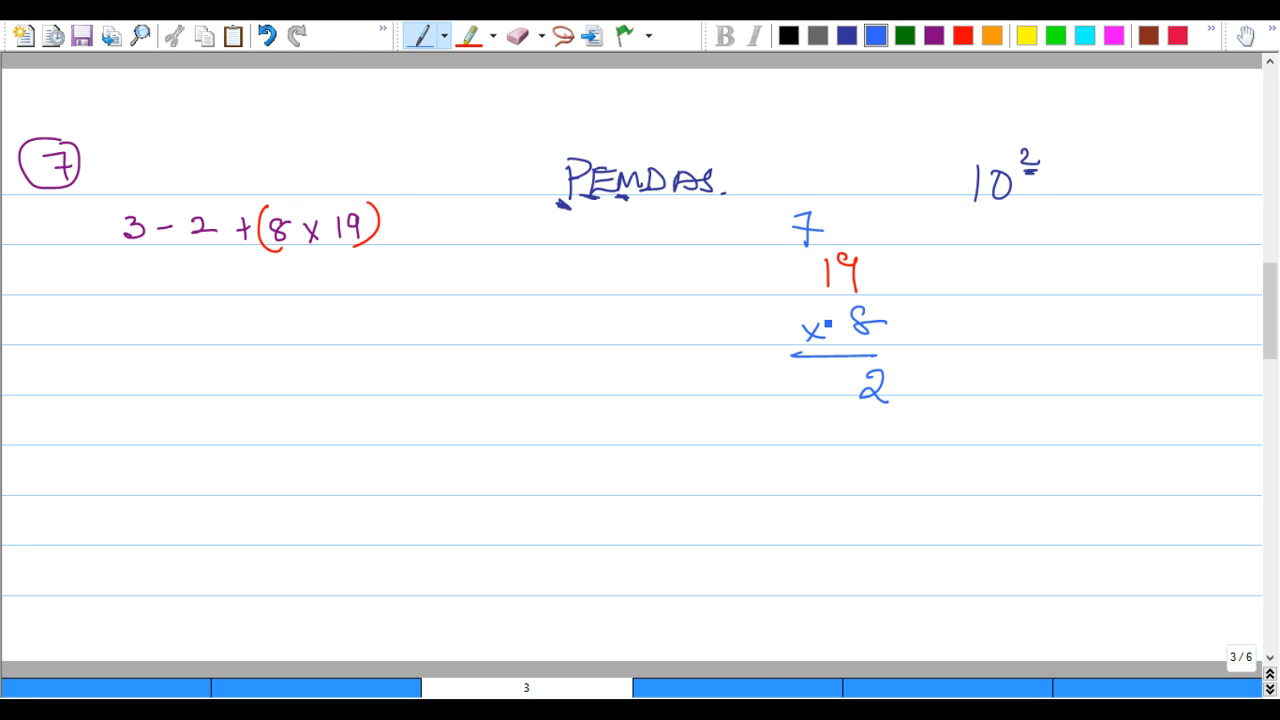
pyautogui.moveTo(810, 385); pyautogui.dragTo(860, 385)
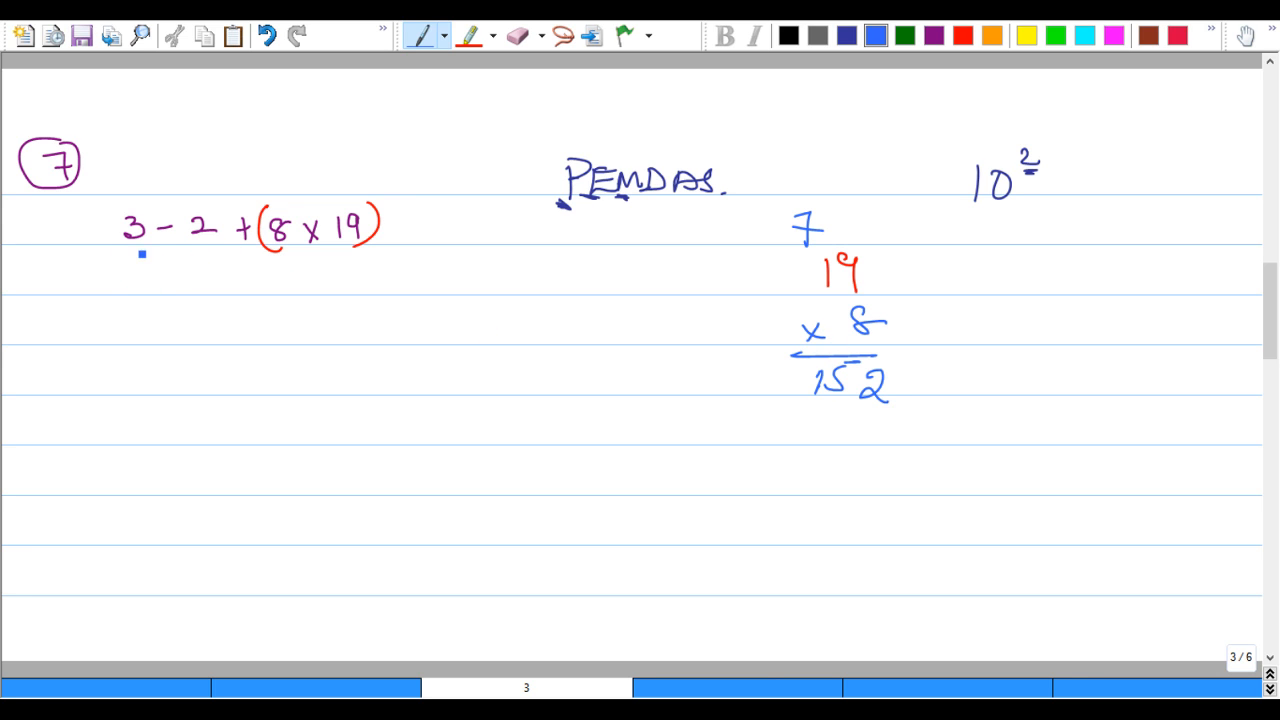
# - Write 3 − 2 + 152, then 1 + 152, then 153 with a double underline
pyautogui.moveTo(115, 280); pyautogui.dragTo(175, 282)
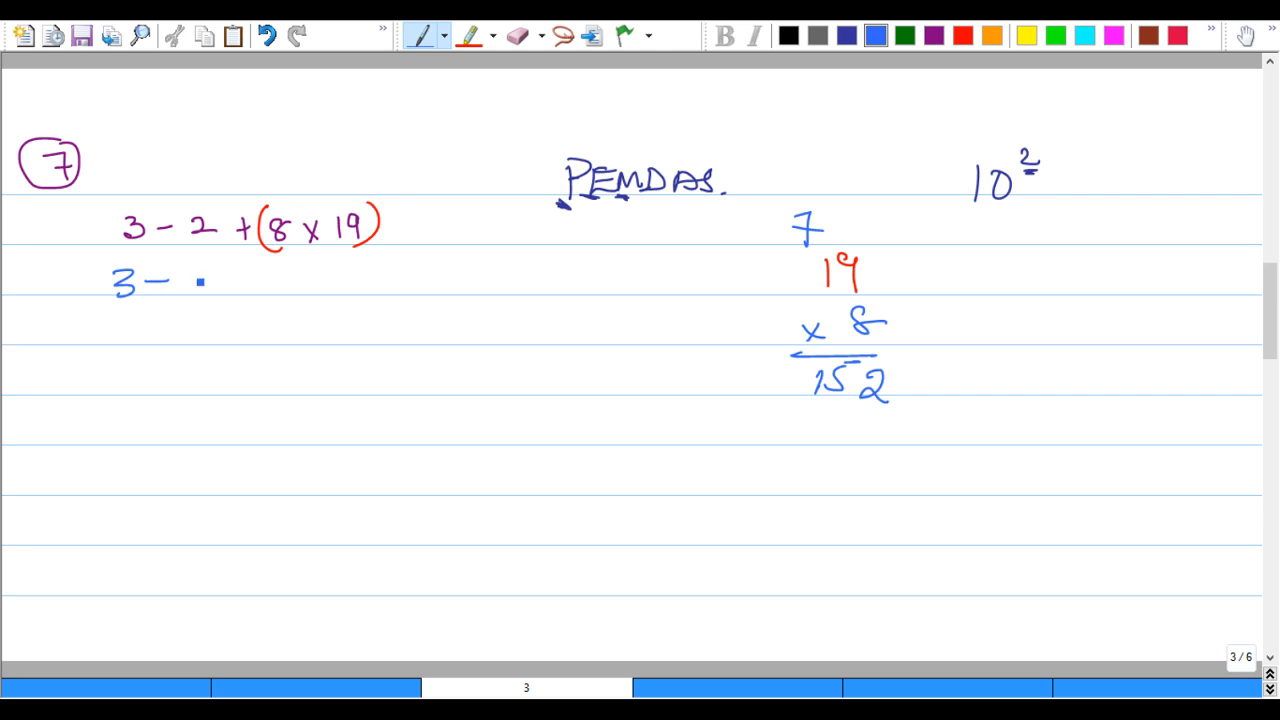
pyautogui.moveTo(170, 283); pyautogui.dragTo(260, 283)
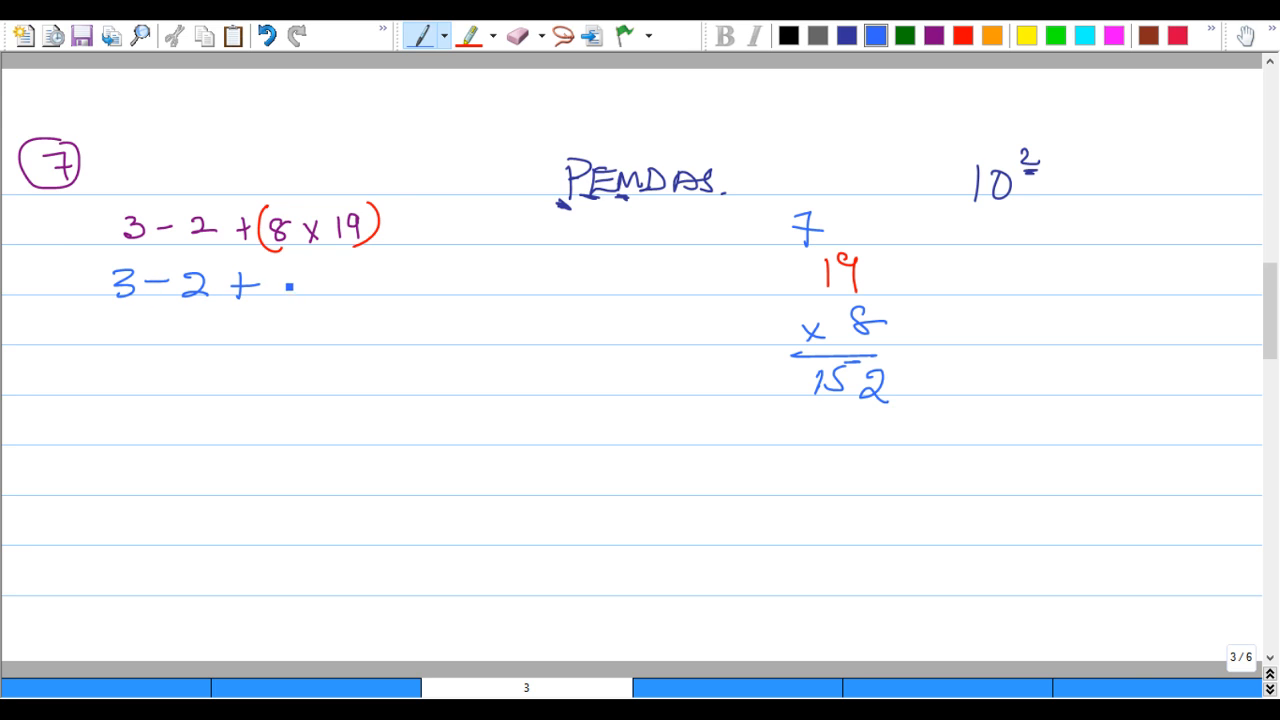
pyautogui.moveTo(290, 285); pyautogui.dragTo(345, 285)
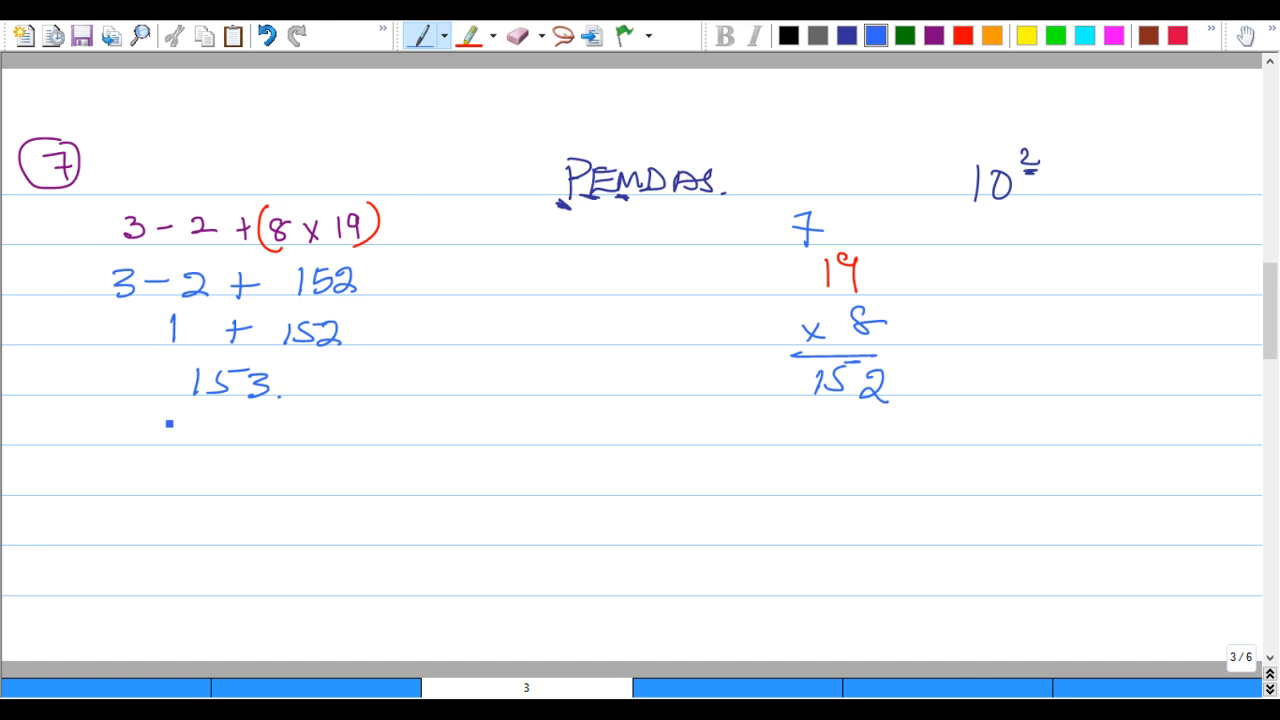
pyautogui.moveTo(185, 405); pyautogui.dragTo(275, 410)
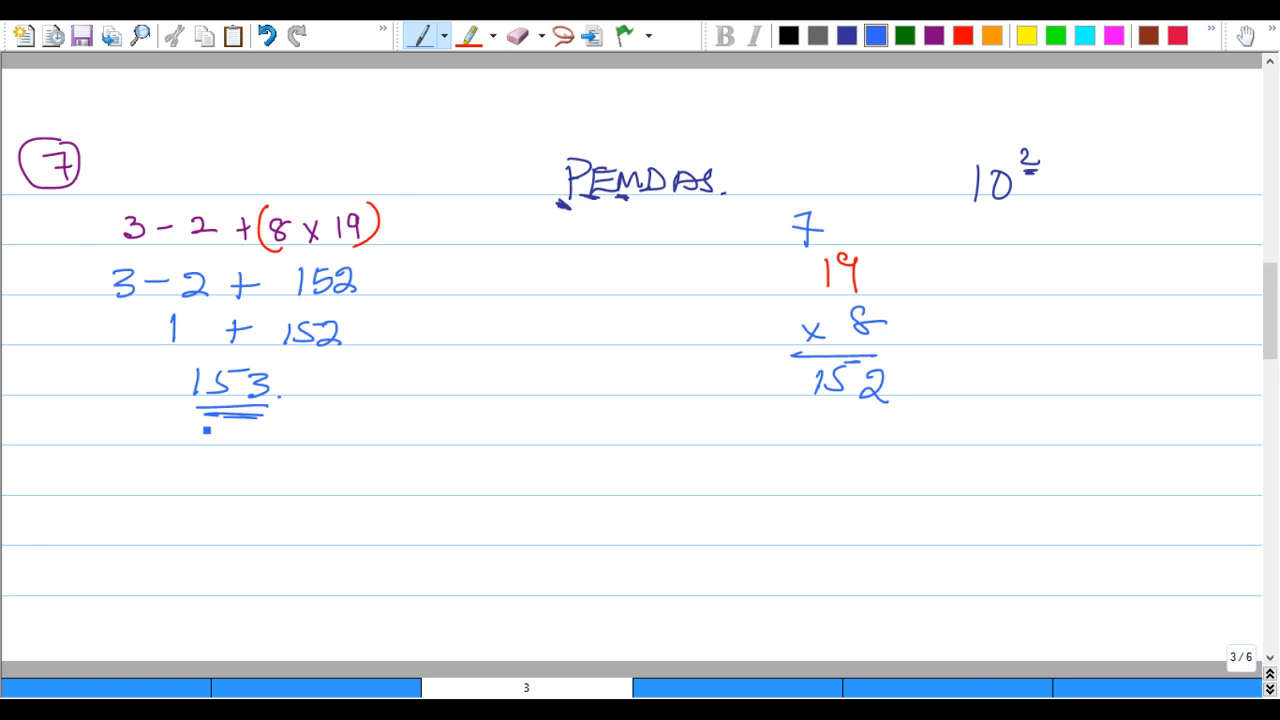